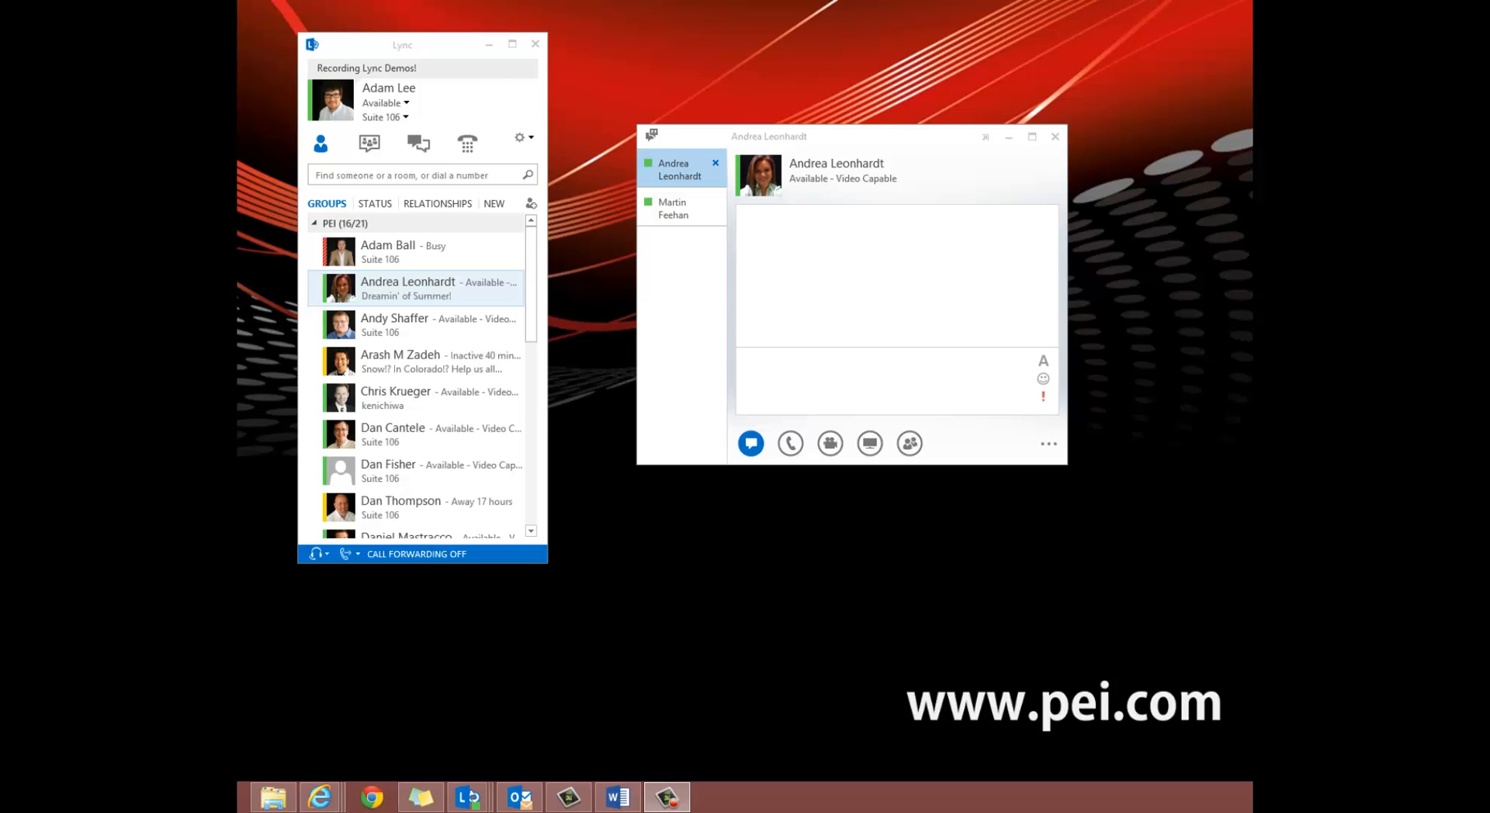
{"action": "left_click", "coordinate": [672, 208]}
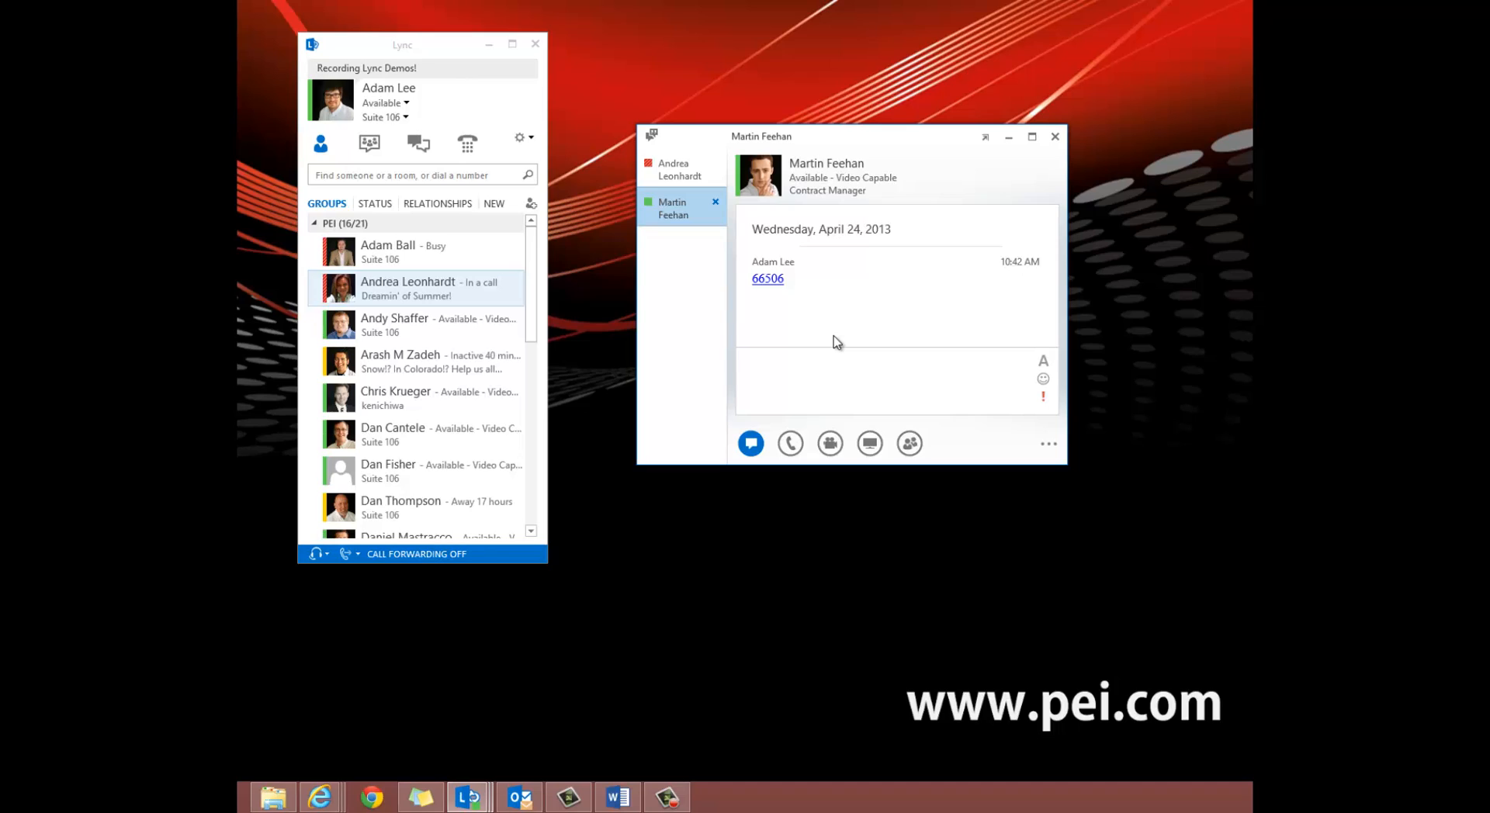